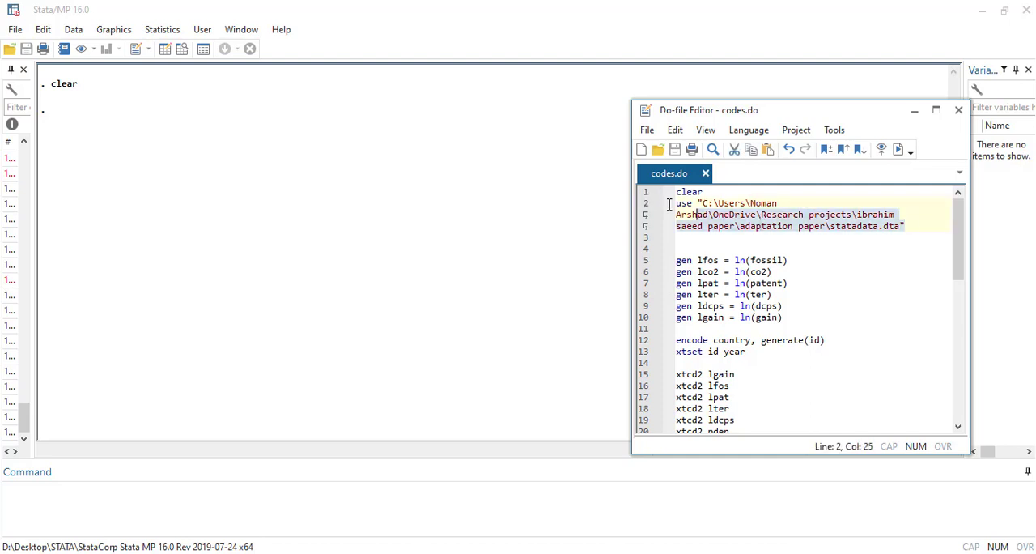
{"action": "mouse_move", "coordinate": [898, 149]}
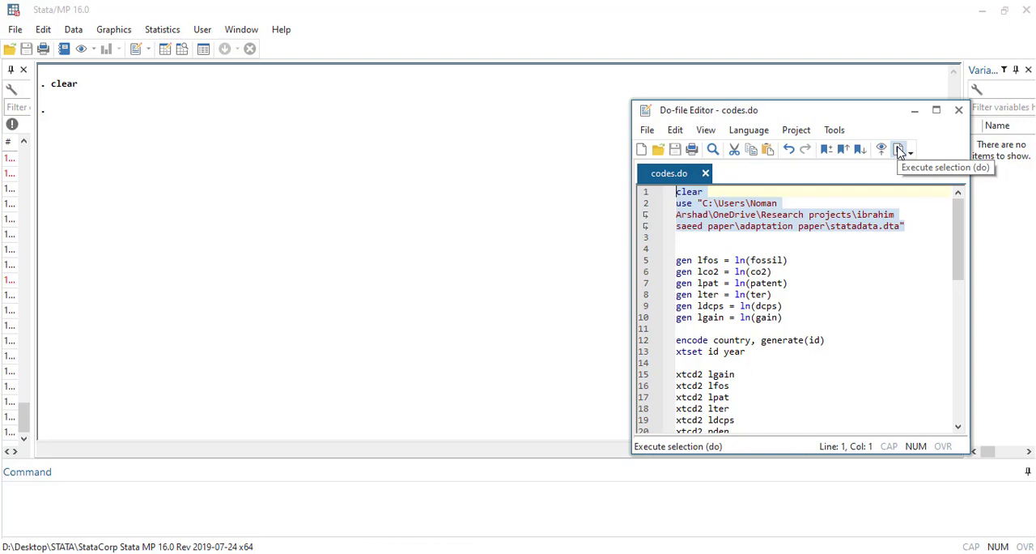
- Run the statadata loading lines, then generate lfos, lco2, lpat, lter, ldcps and lgain
{"action": "left_click", "coordinate": [899, 149]}
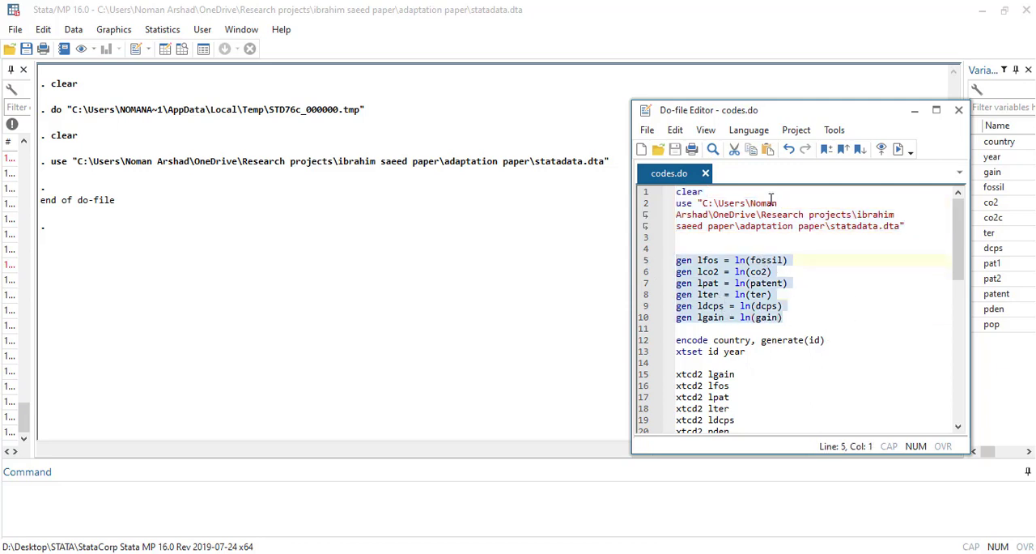
{"action": "left_click", "coordinate": [900, 149]}
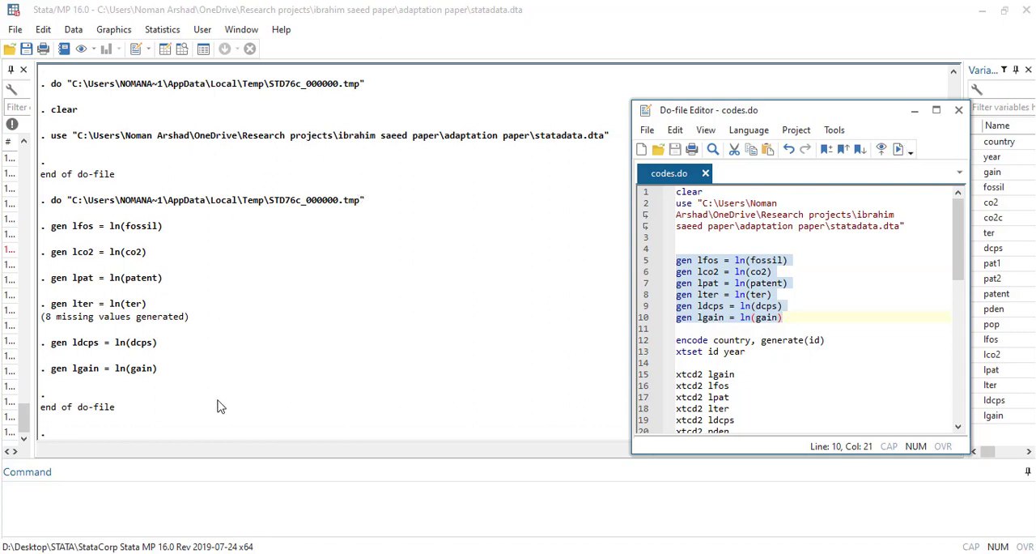
{"action": "scroll", "scroll_direction": "down", "scroll_amount": 3}
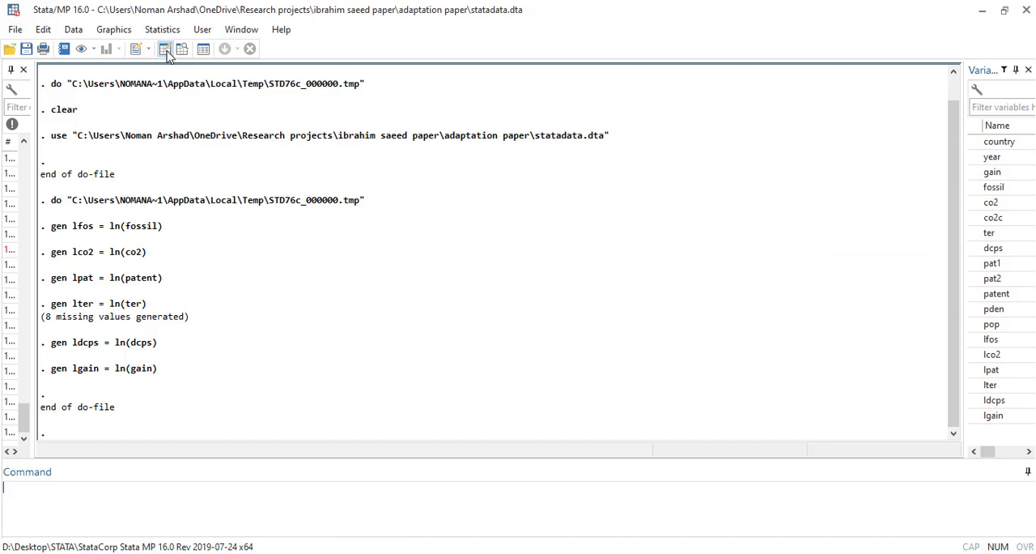
- Browse the new log columns in the Data Editor and encode country into id
{"action": "left_click", "coordinate": [166, 49]}
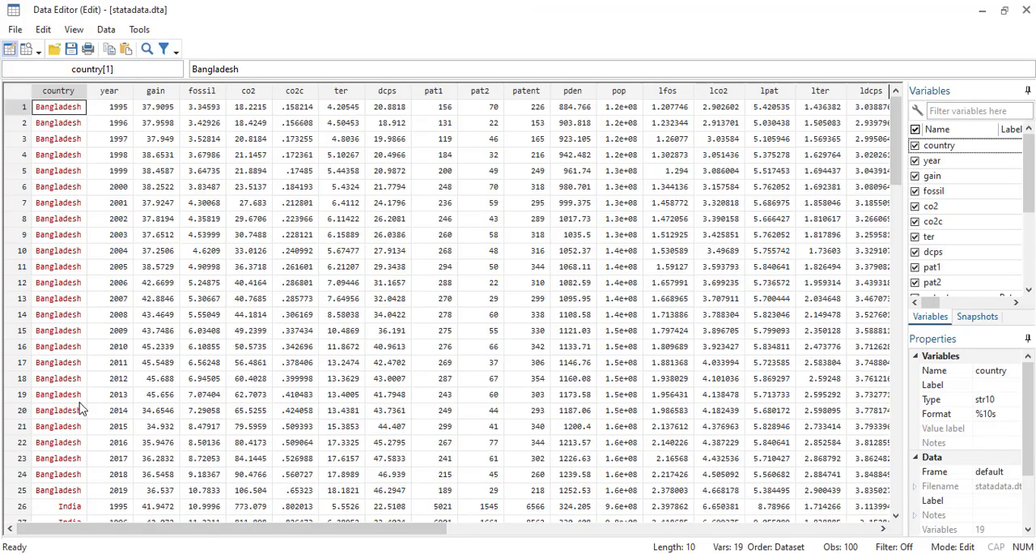
{"action": "scroll", "scroll_direction": "right", "scroll_amount": 3}
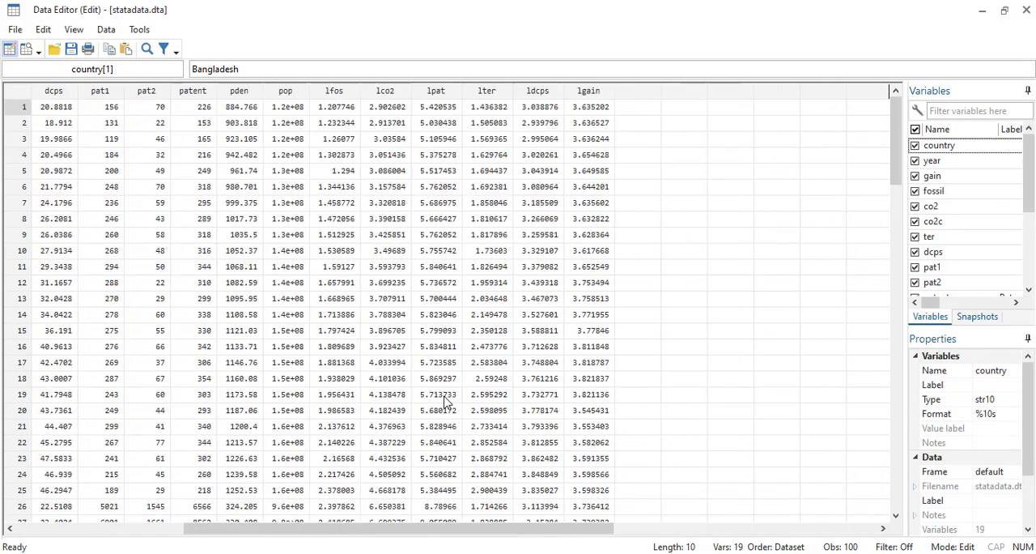
{"action": "scroll", "scroll_direction": "left", "scroll_amount": 3}
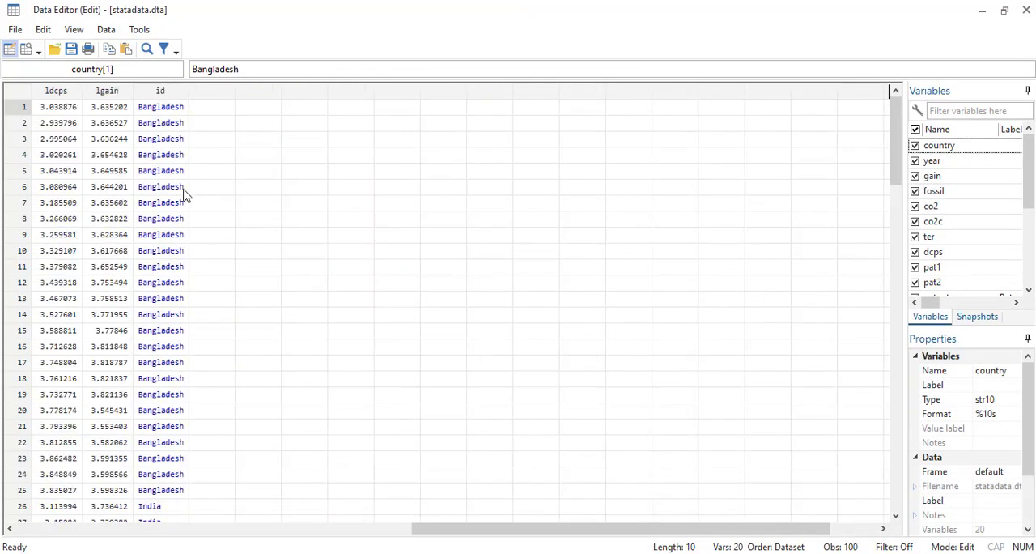
{"action": "scroll", "scroll_direction": "left", "scroll_amount": 3}
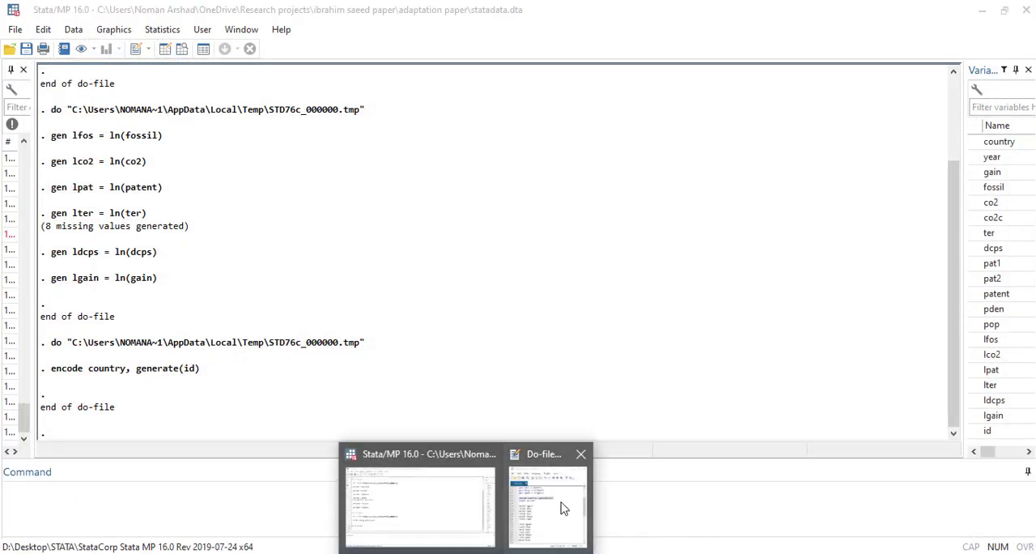
- Return to the do-file and run 'xtset id year'
{"action": "left_click", "coordinate": [544, 509]}
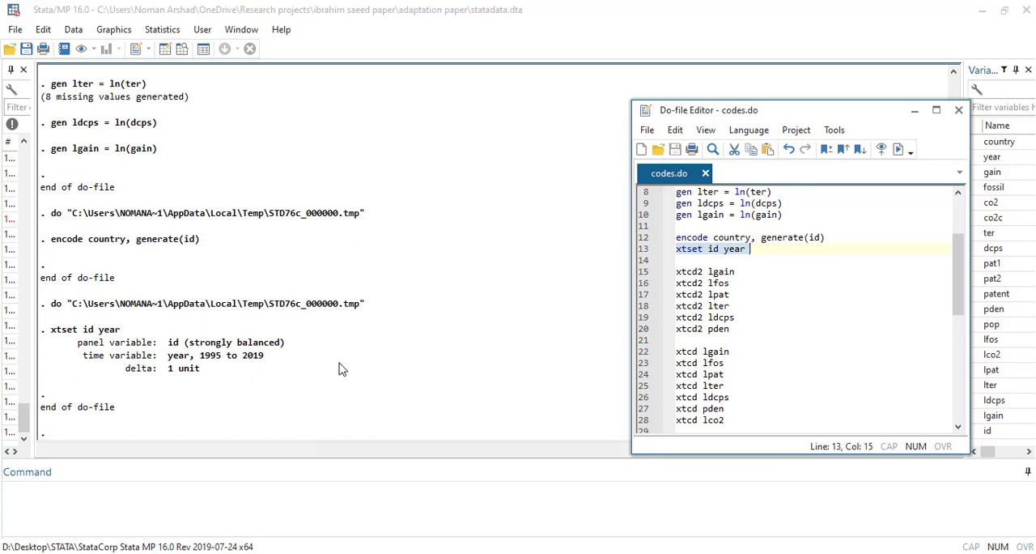
{"action": "mouse_move", "coordinate": [610, 288]}
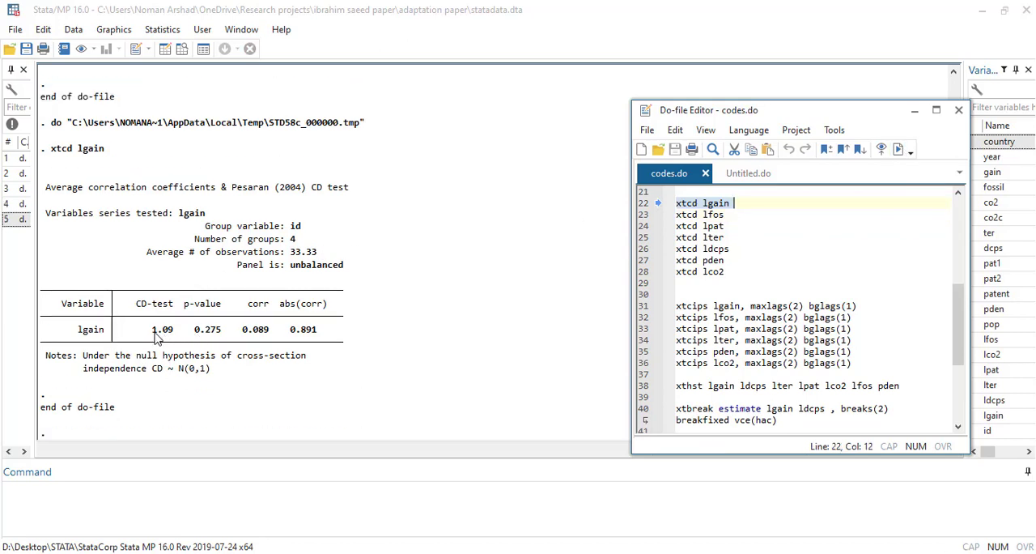
{"action": "mouse_move", "coordinate": [216, 343]}
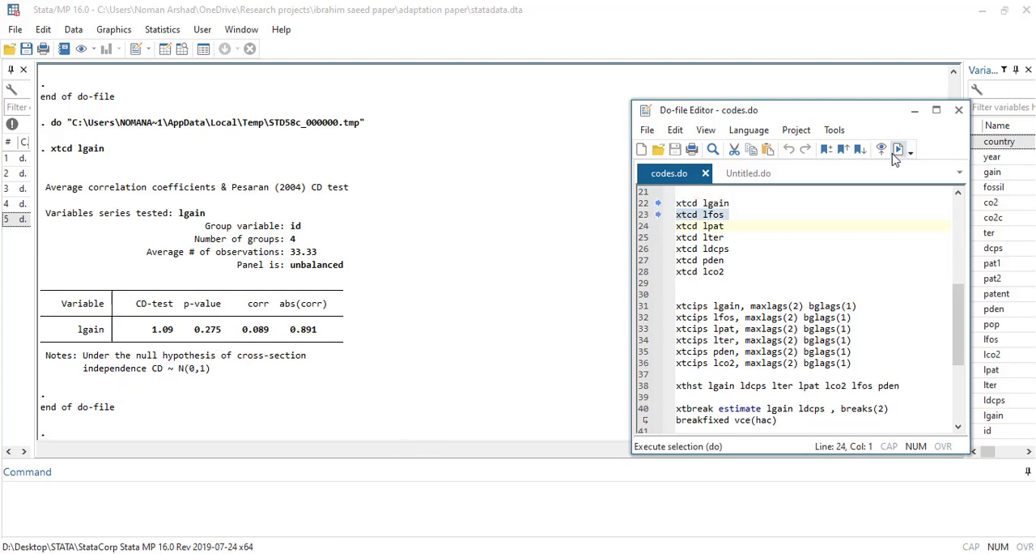
- Run the Pesaran CD test 'xtcd lfos' from the do-file
{"action": "left_click", "coordinate": [897, 149]}
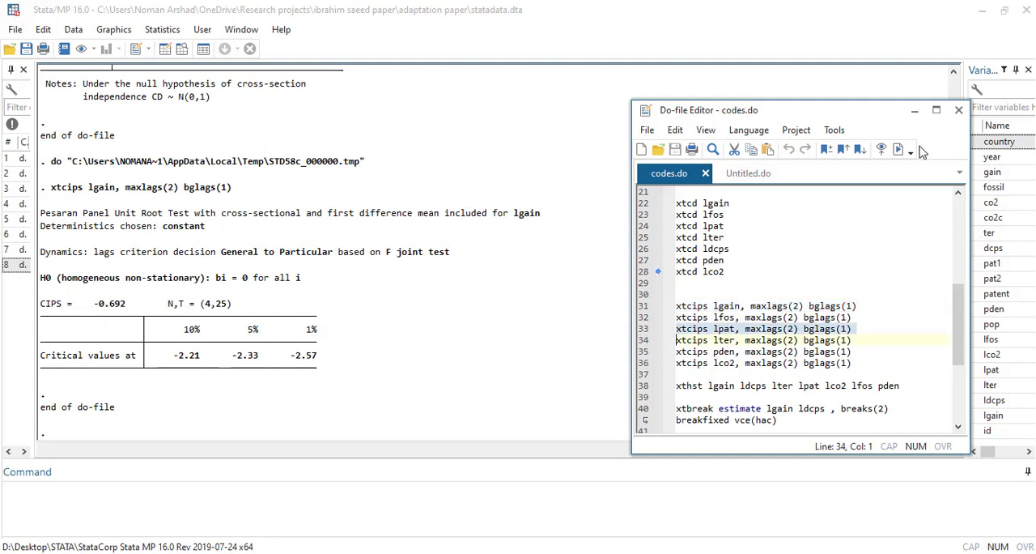
{"action": "mouse_move", "coordinate": [897, 149]}
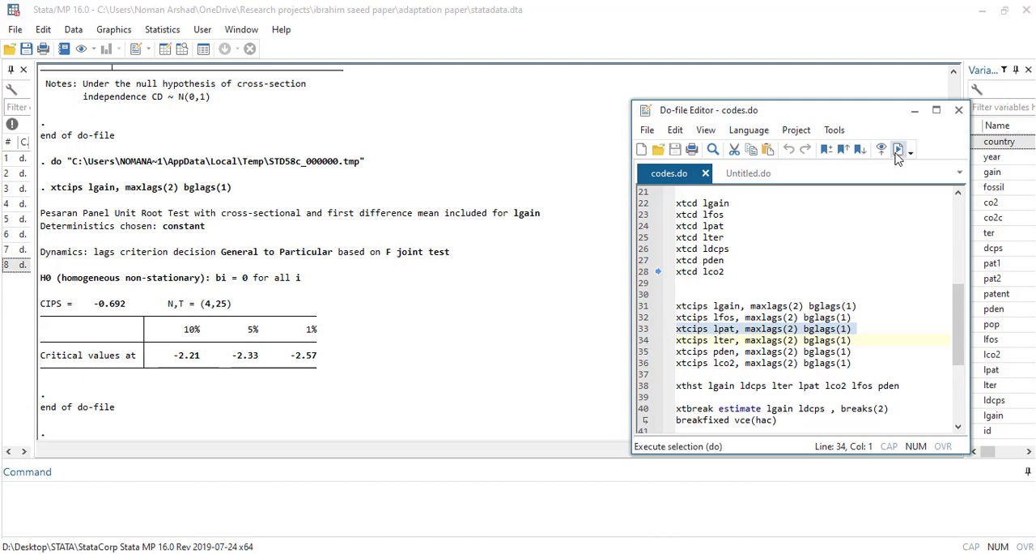
- Run 'xtcips lpat, maxlags(2) bglags(1)', giving a CIPS statistic of -2.691
{"action": "left_click", "coordinate": [897, 148]}
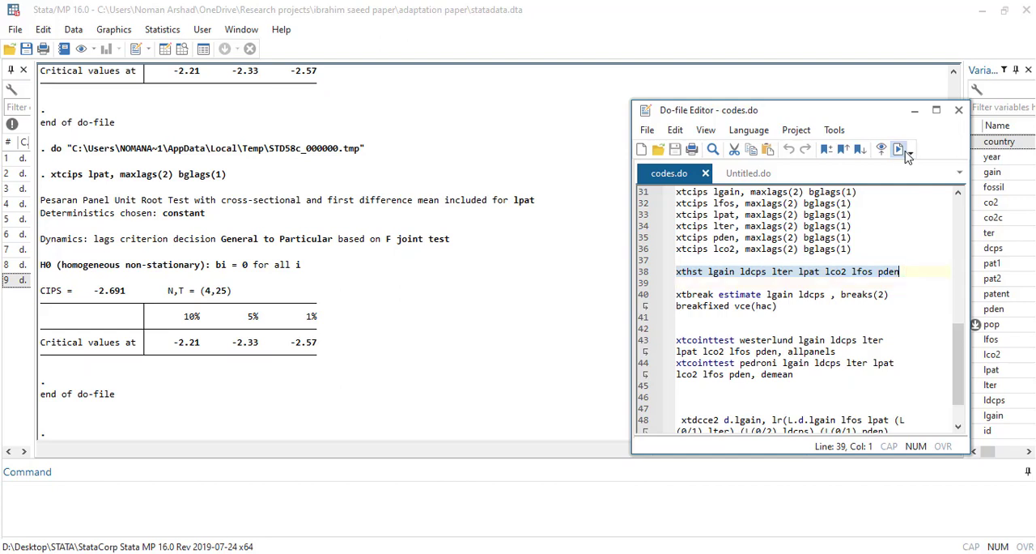
- Run 'xthst lgain ldcps lter lpat lco2 lfos pden' for slope heterogeneity
{"action": "left_click", "coordinate": [900, 148]}
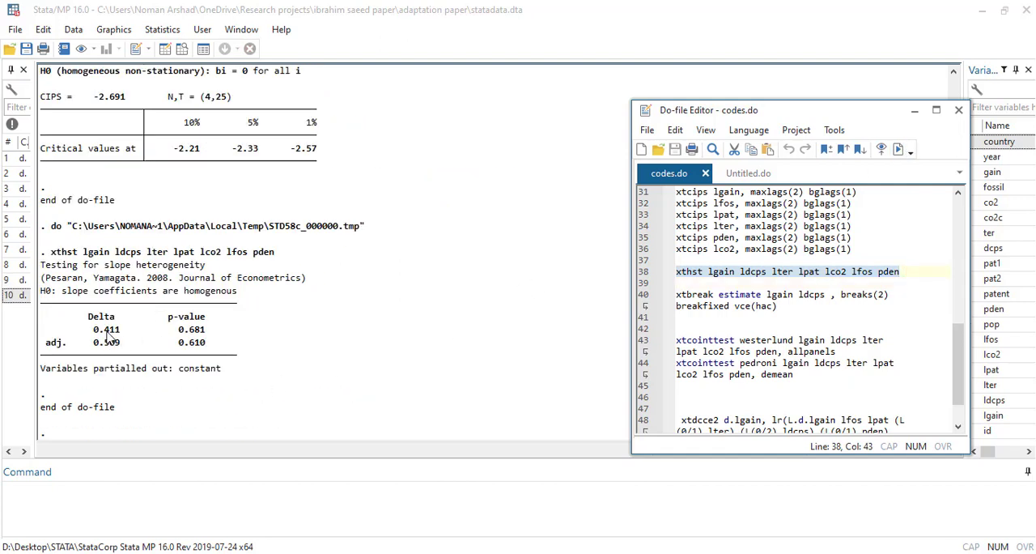
{"action": "mouse_move", "coordinate": [230, 351]}
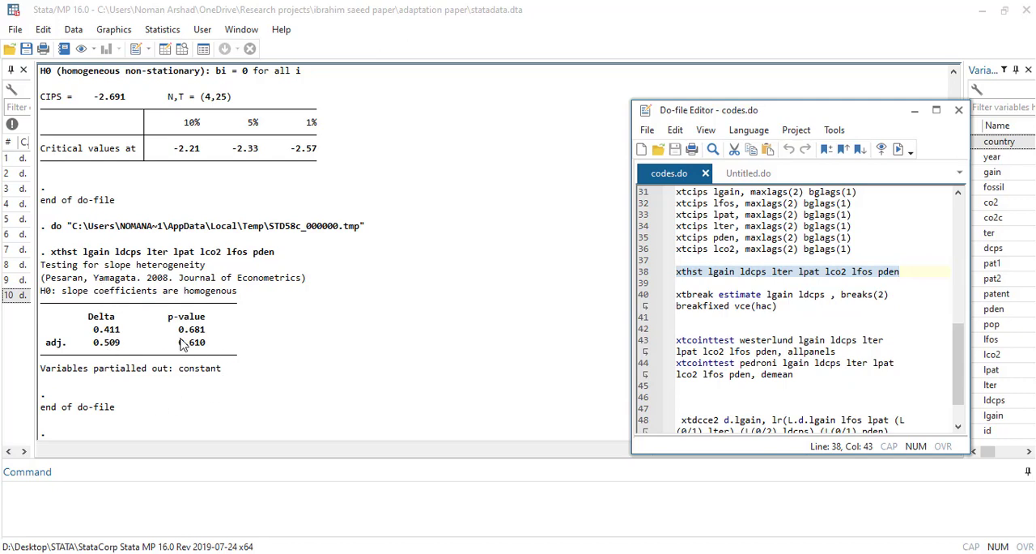
{"action": "mouse_move", "coordinate": [277, 340]}
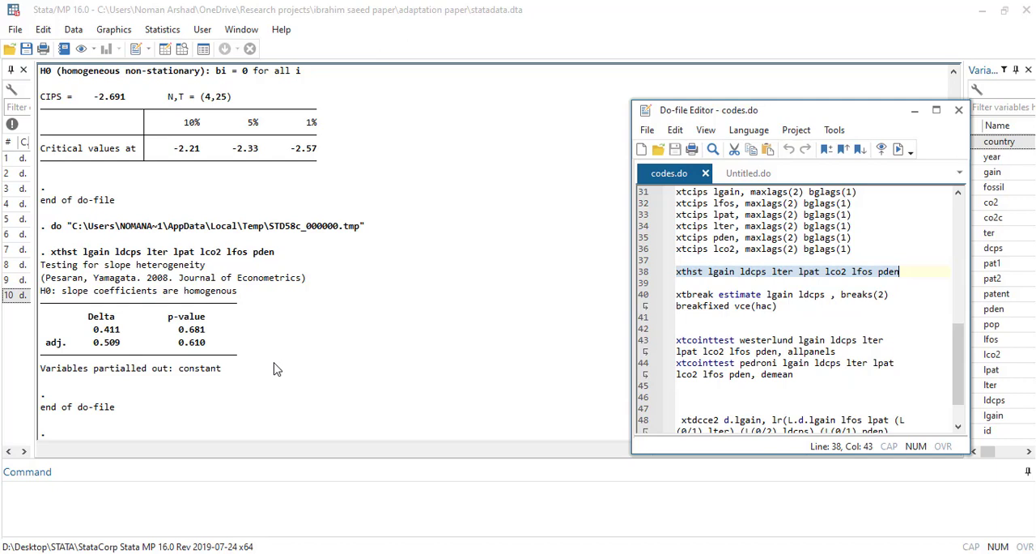
{"action": "left_click", "coordinate": [957, 110]}
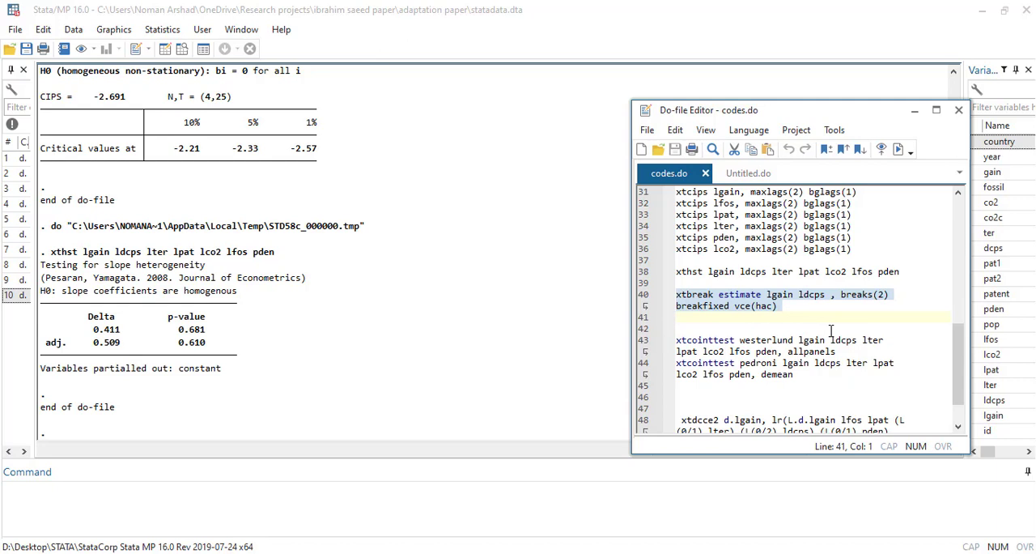
{"action": "mouse_move", "coordinate": [898, 148]}
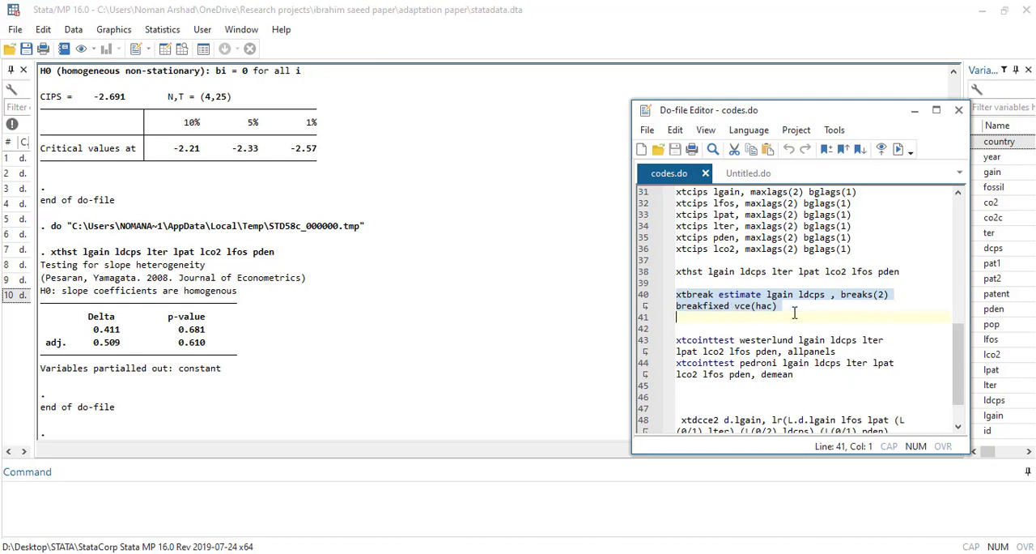
- Run the xtbreak estimate lines for lgain on ldcps, finding breaks at 2005 and 2013
{"action": "left_click", "coordinate": [901, 149]}
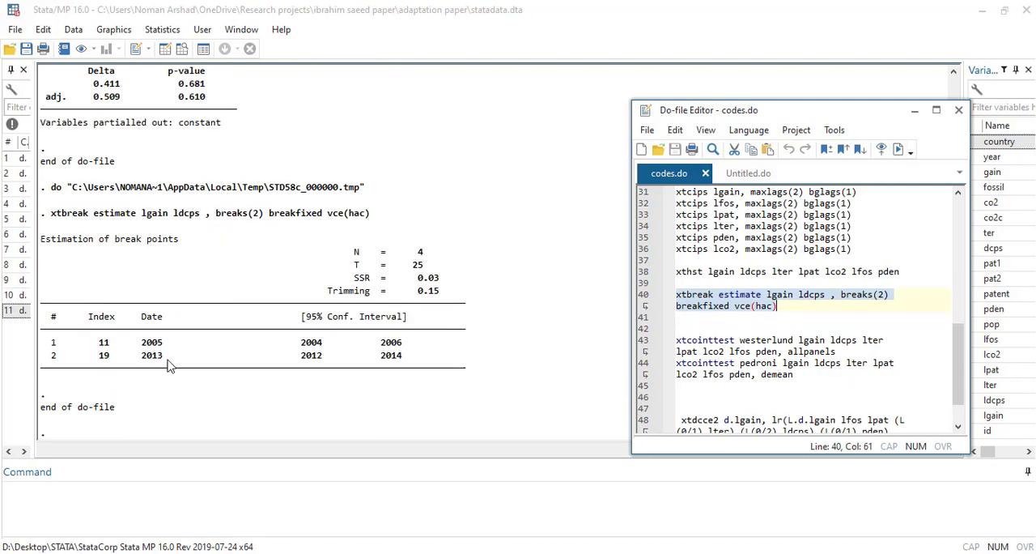
{"action": "mouse_move", "coordinate": [156, 382]}
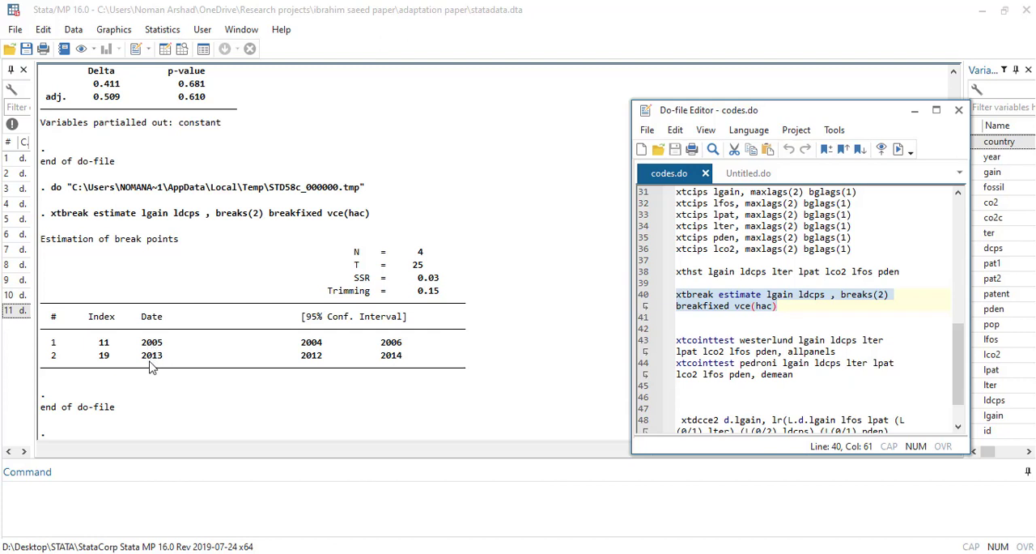
{"action": "mouse_move", "coordinate": [240, 390]}
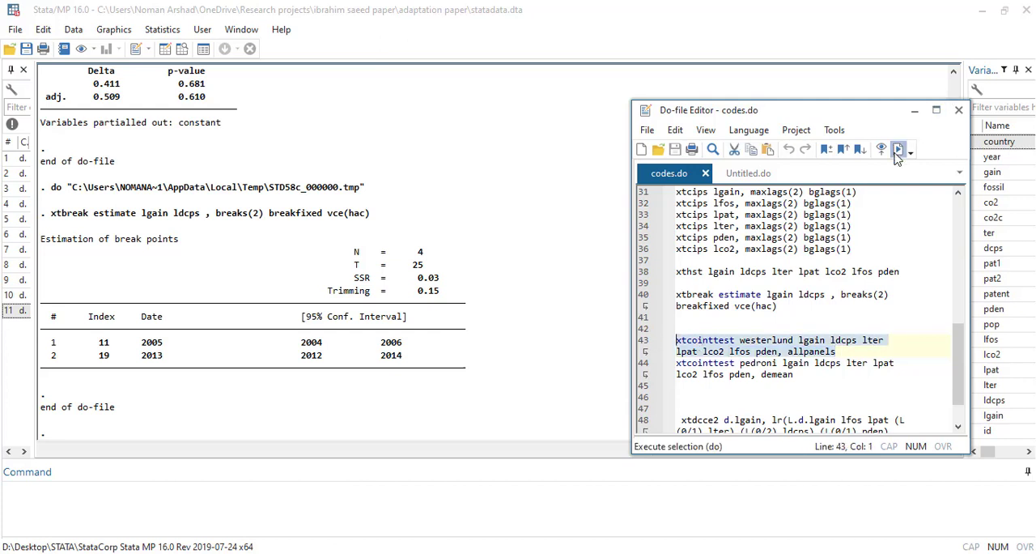
- Run the Westerlund xtcointtest, giving variance ratio -0.3847 with p-value 0.3502
{"action": "left_click", "coordinate": [895, 149]}
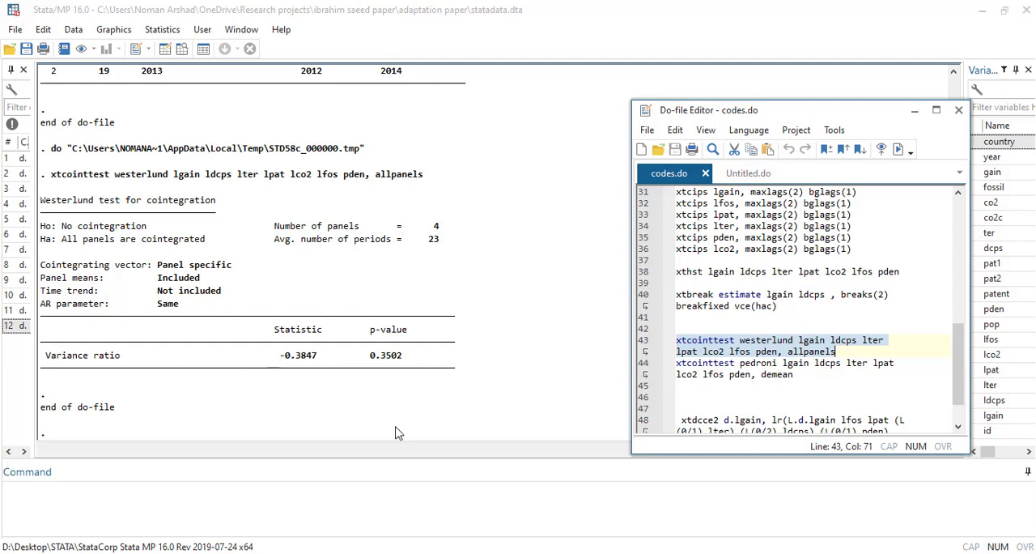
{"action": "mouse_move", "coordinate": [613, 397]}
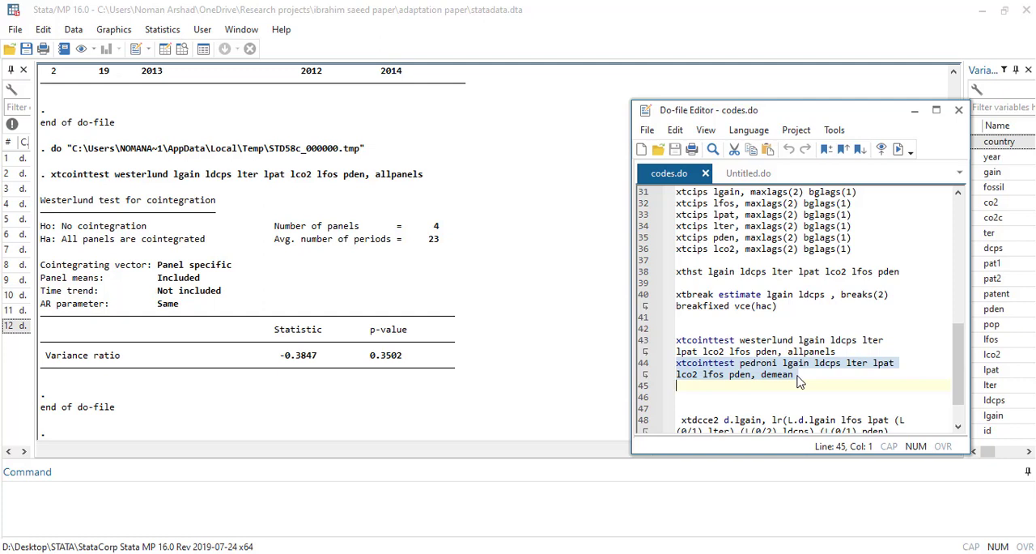
{"action": "mouse_move", "coordinate": [807, 378]}
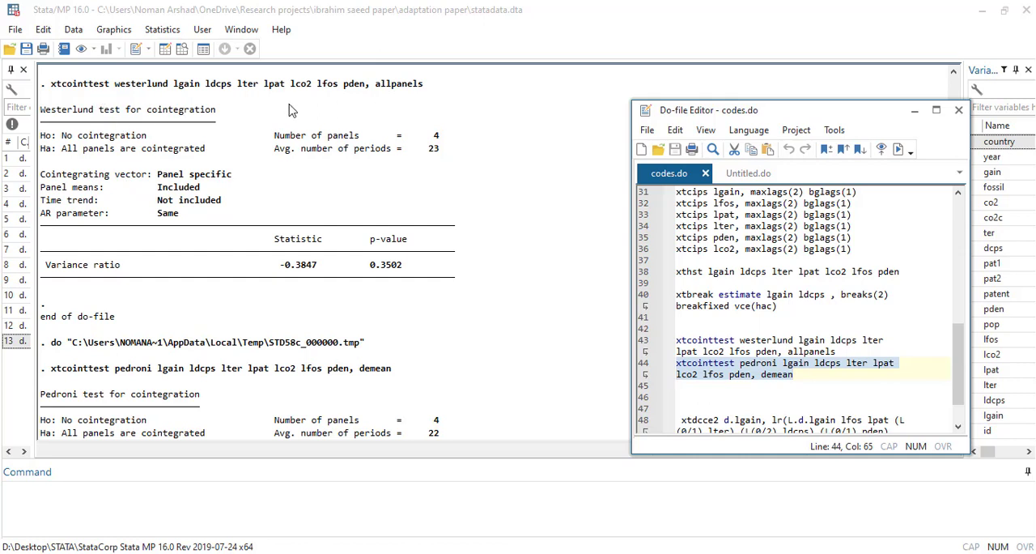
{"action": "mouse_move", "coordinate": [383, 298]}
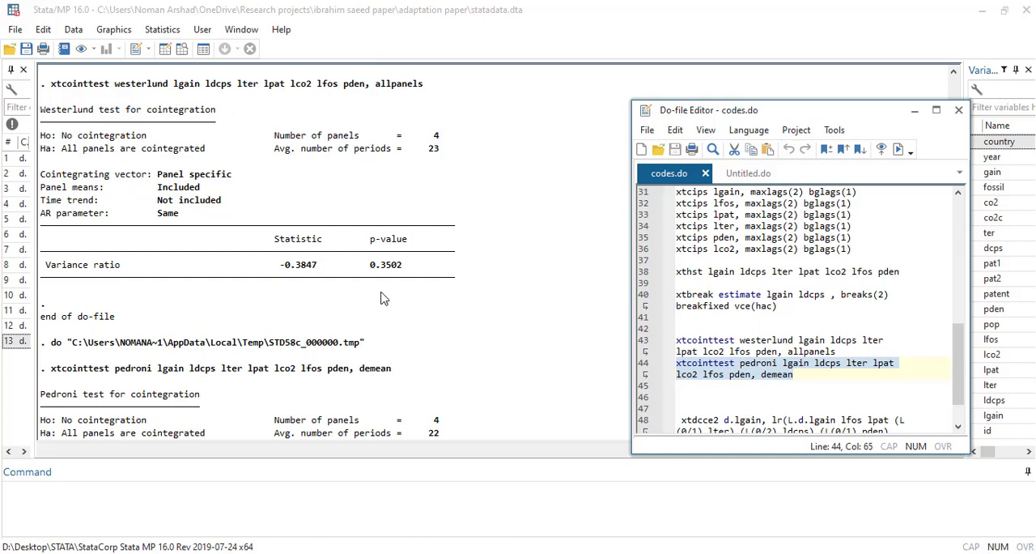
{"action": "mouse_move", "coordinate": [724, 362]}
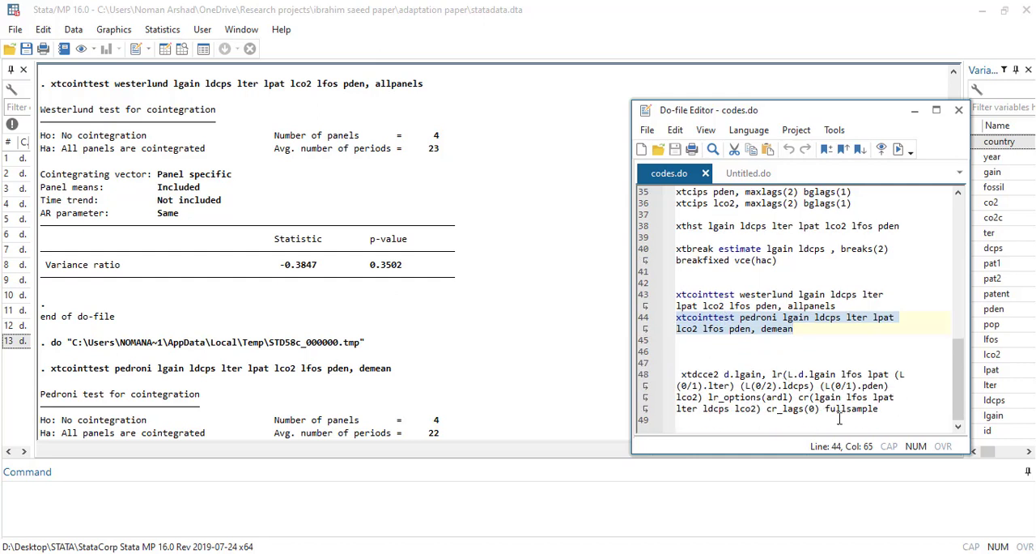
- Move the xtdcce2 CS-ARDL line into the Command window and close the Do-file Editor
{"action": "left_click", "coordinate": [672, 374]}
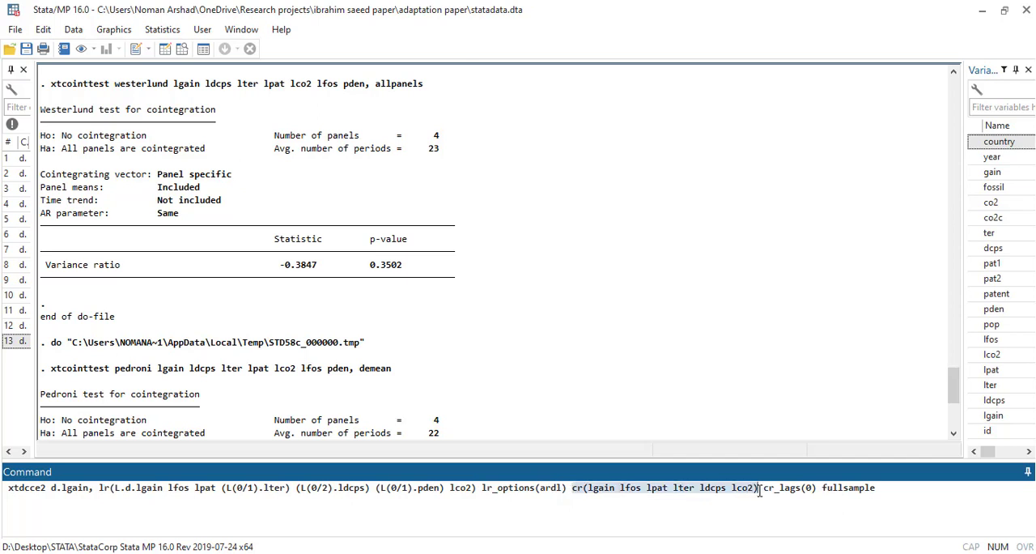
{"action": "mouse_move", "coordinate": [704, 526]}
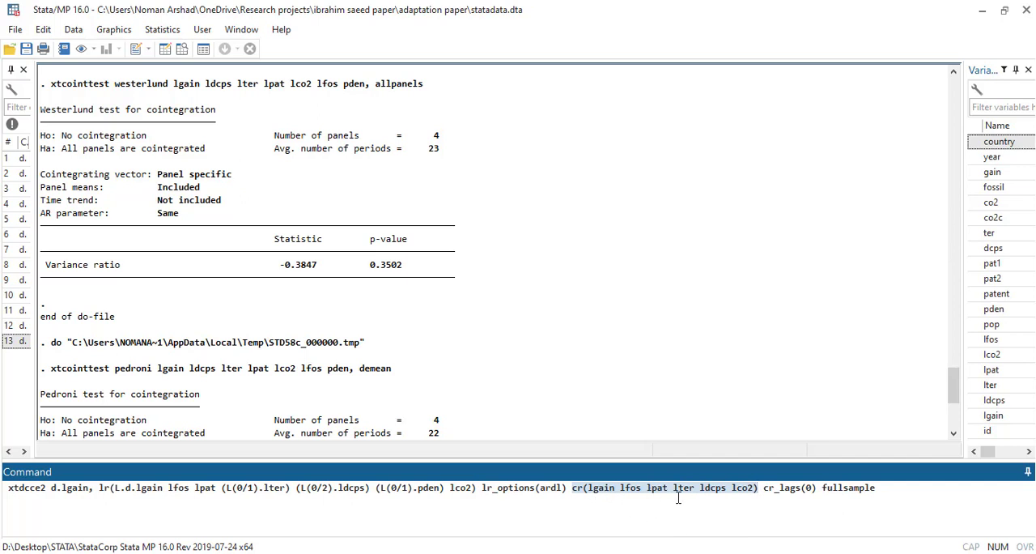
{"action": "mouse_move", "coordinate": [809, 506]}
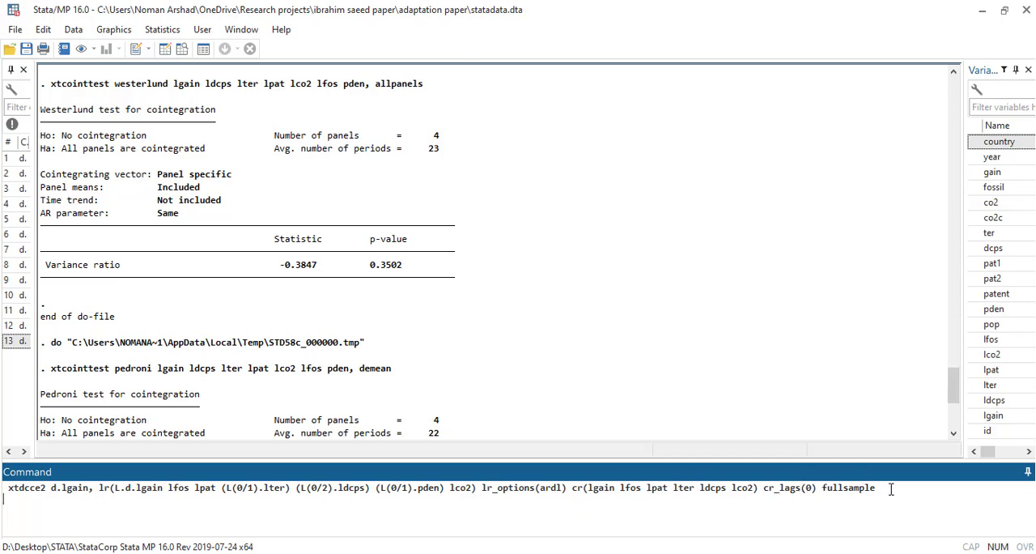
- Run the xtdcce2 command and scroll through the CS-ARDL results header
{"action": "key", "text": "Return"}
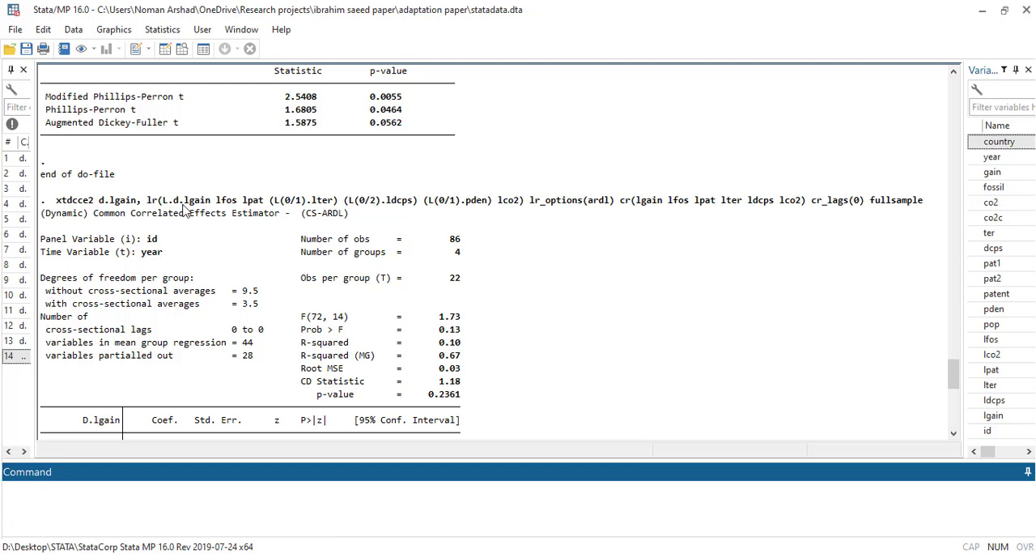
{"action": "scroll", "scroll_direction": "down", "scroll_amount": 3}
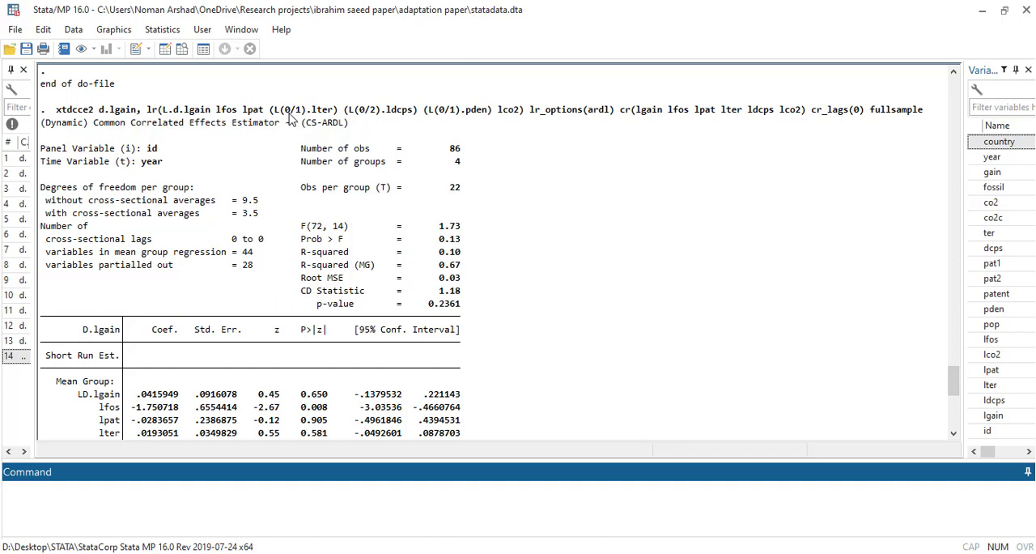
{"action": "scroll", "scroll_direction": "down", "scroll_amount": 3}
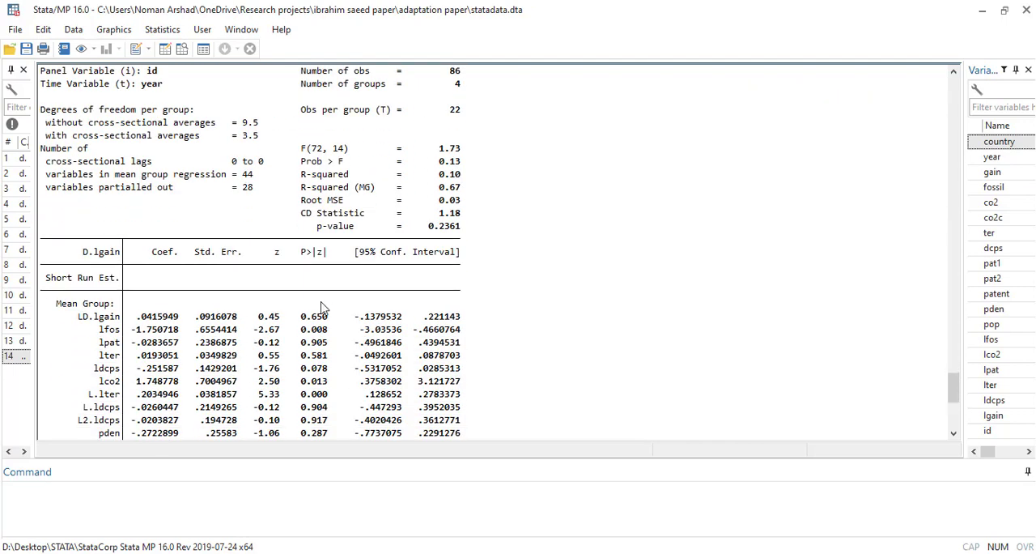
{"action": "mouse_move", "coordinate": [118, 333]}
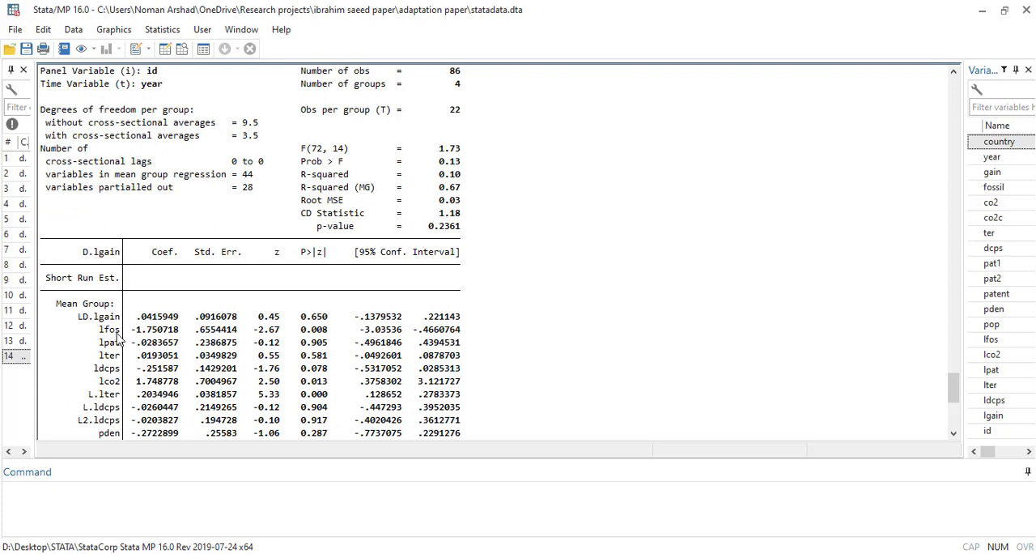
{"action": "mouse_move", "coordinate": [323, 341]}
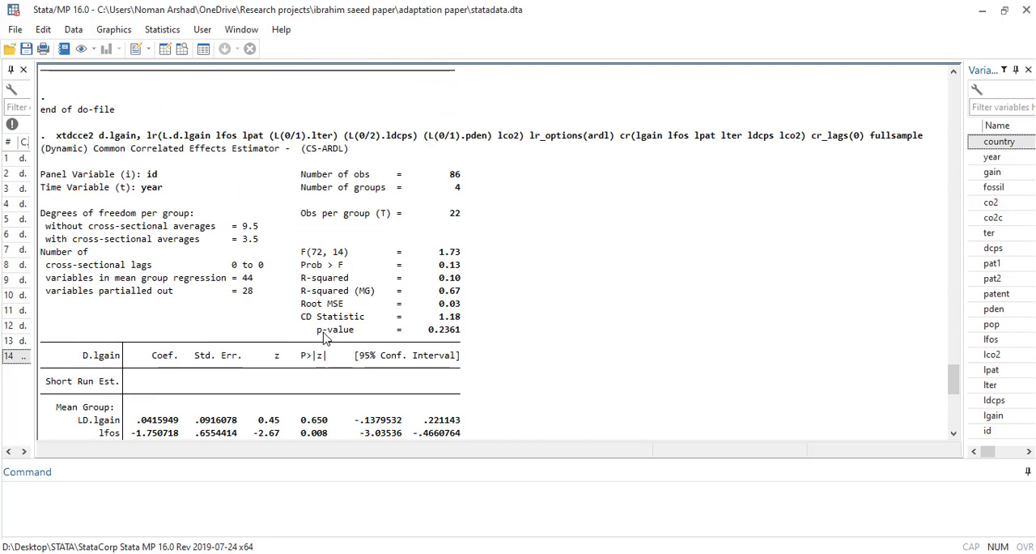
{"action": "mouse_move", "coordinate": [422, 184]}
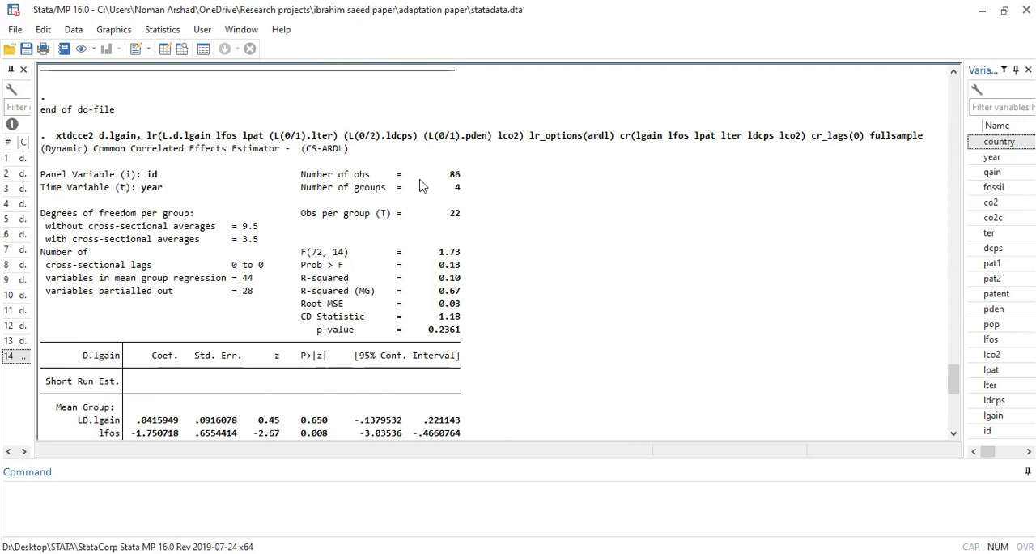
{"action": "mouse_move", "coordinate": [465, 190]}
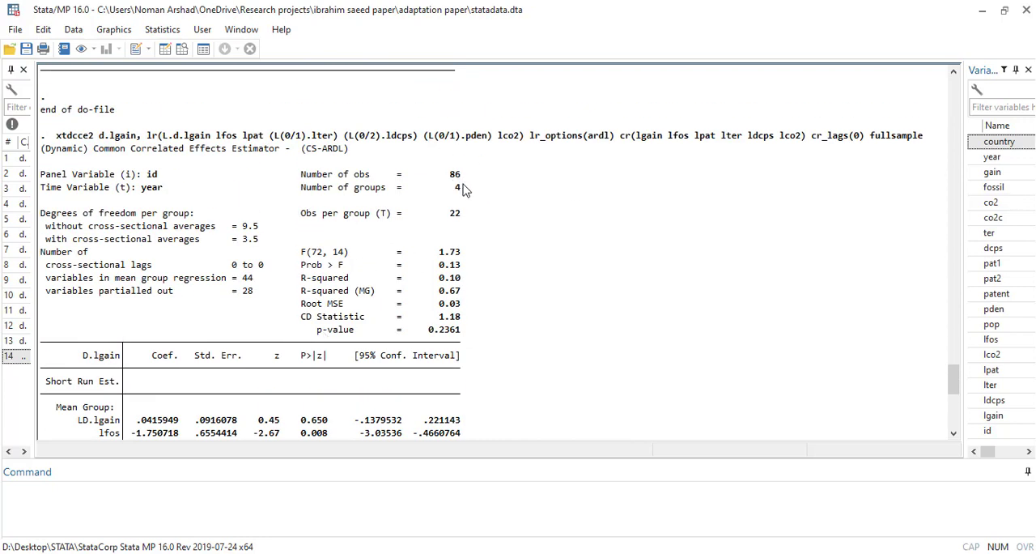
{"action": "mouse_move", "coordinate": [469, 221]}
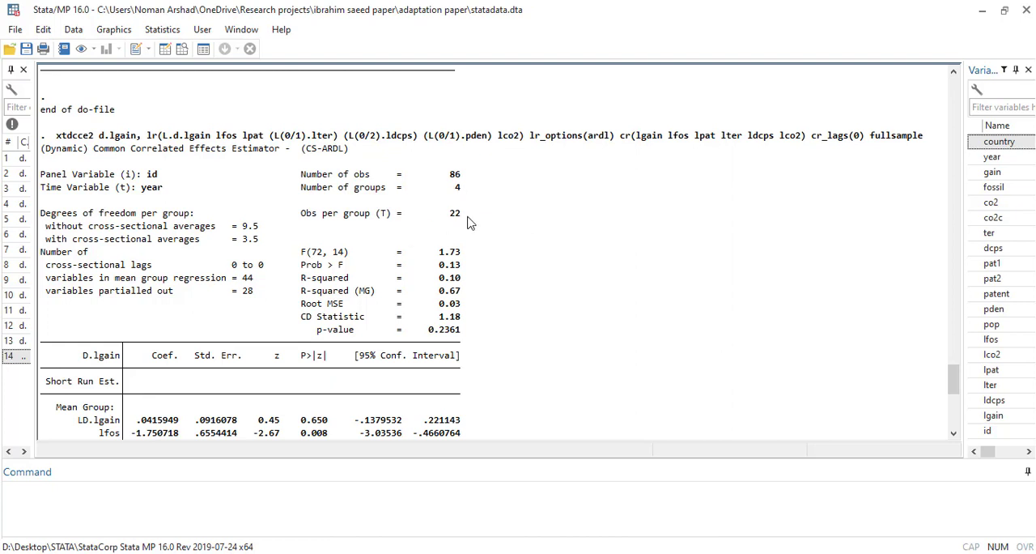
{"action": "mouse_move", "coordinate": [117, 158]}
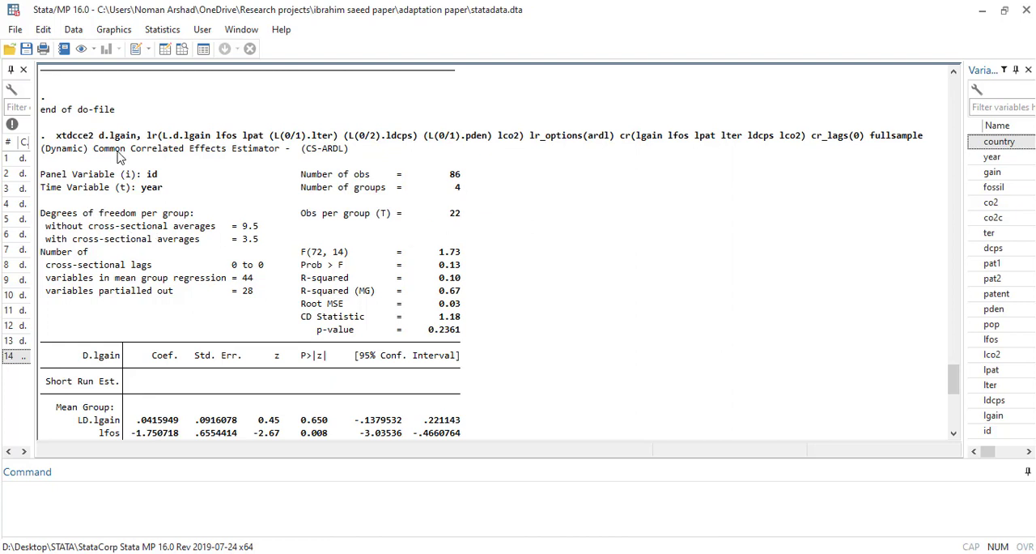
{"action": "mouse_move", "coordinate": [127, 189]}
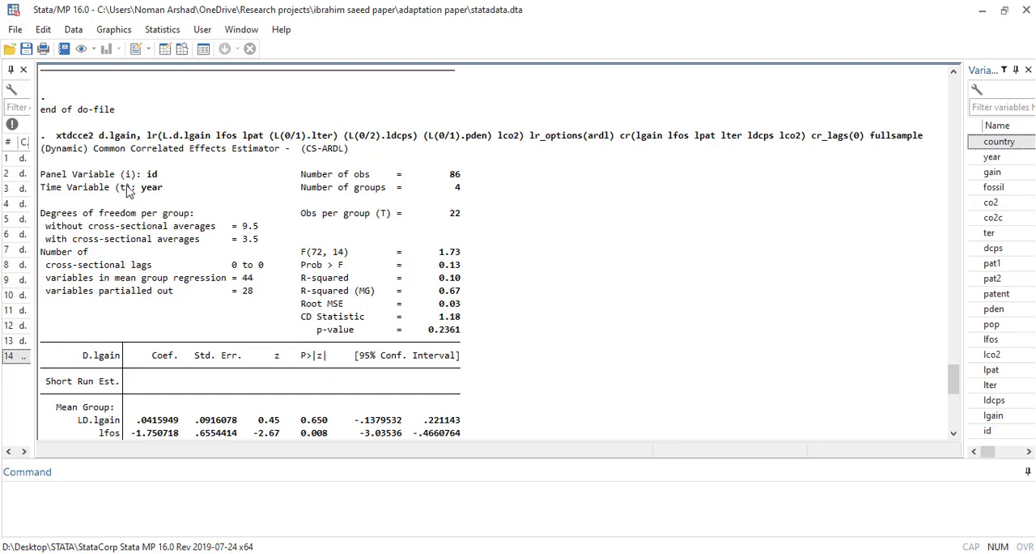
{"action": "mouse_move", "coordinate": [254, 178]}
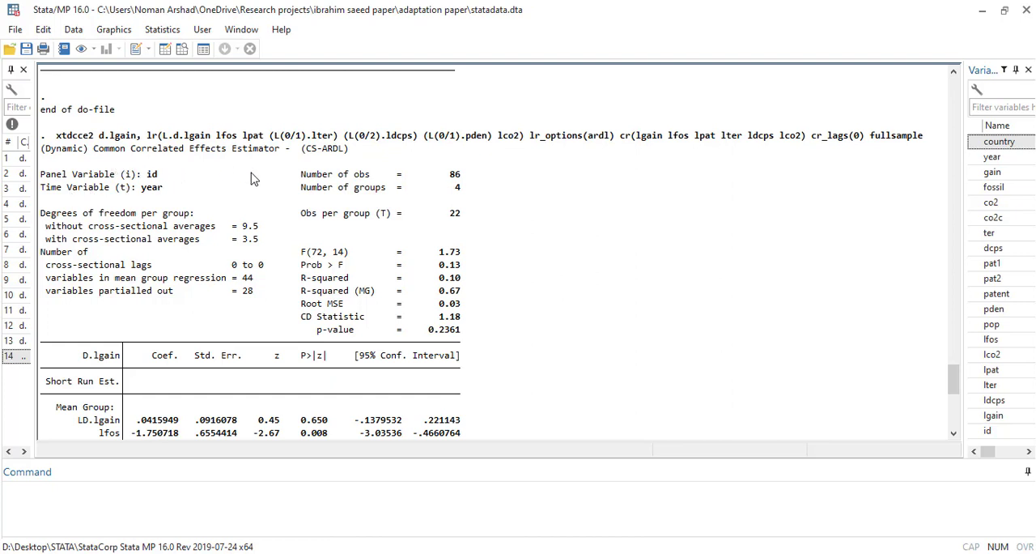
{"action": "mouse_move", "coordinate": [310, 322]}
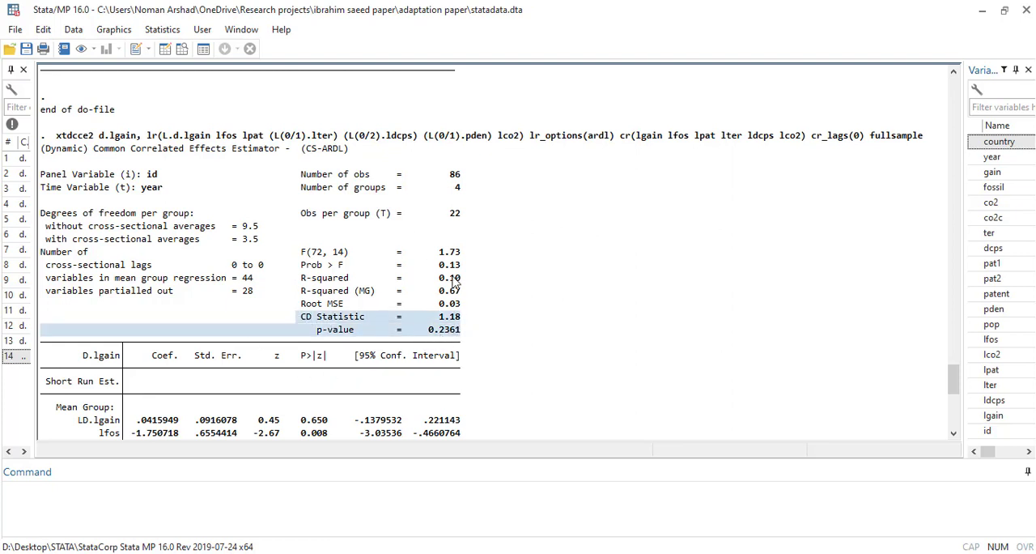
{"action": "scroll", "scroll_direction": "down", "scroll_amount": 3}
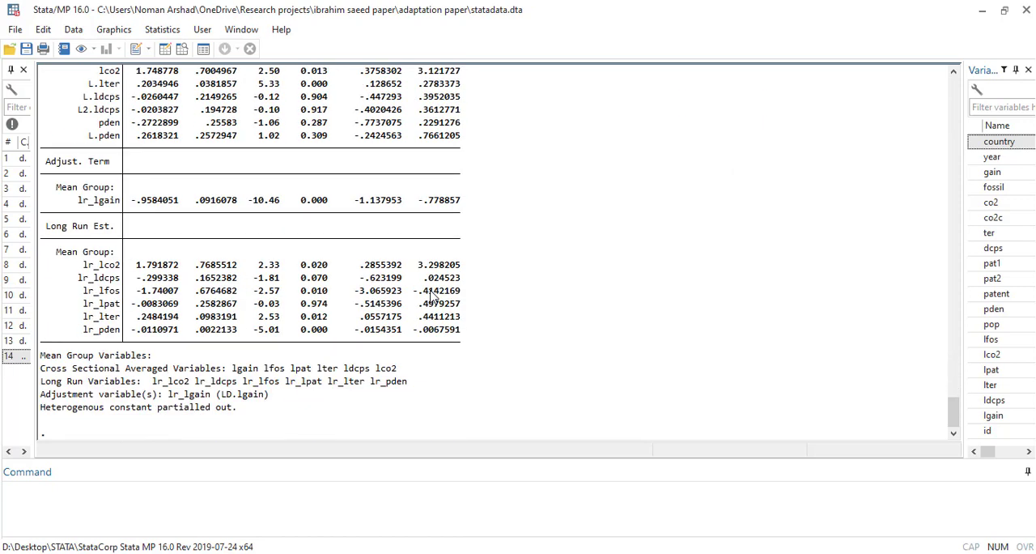
{"action": "mouse_move", "coordinate": [115, 293]}
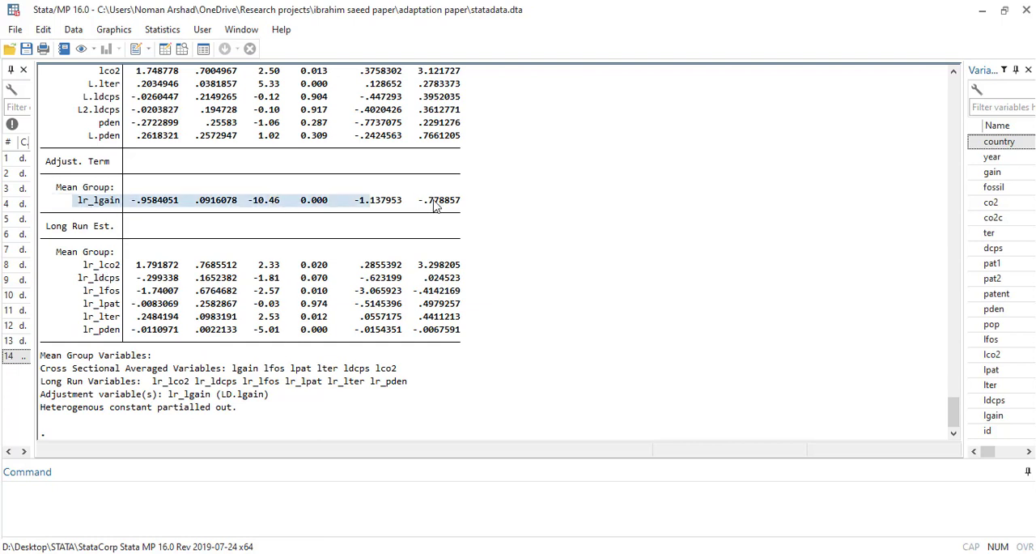
{"action": "mouse_move", "coordinate": [155, 222]}
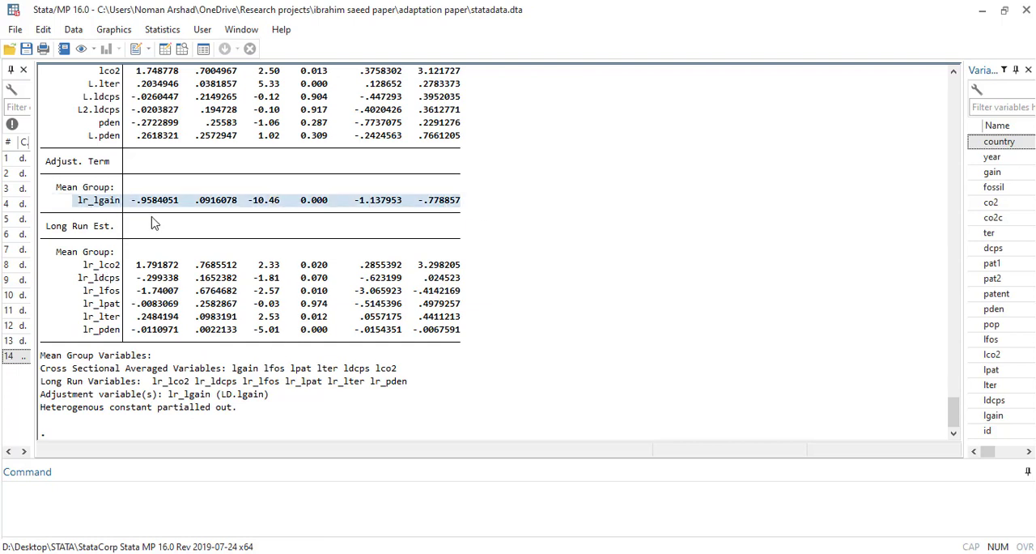
{"action": "mouse_move", "coordinate": [363, 320]}
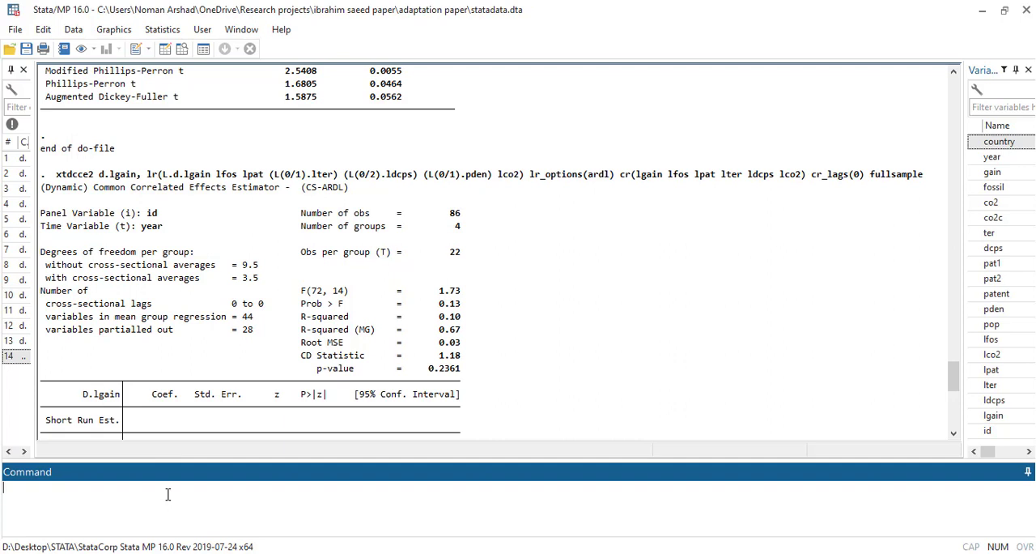
{"action": "type", "text": "s"}
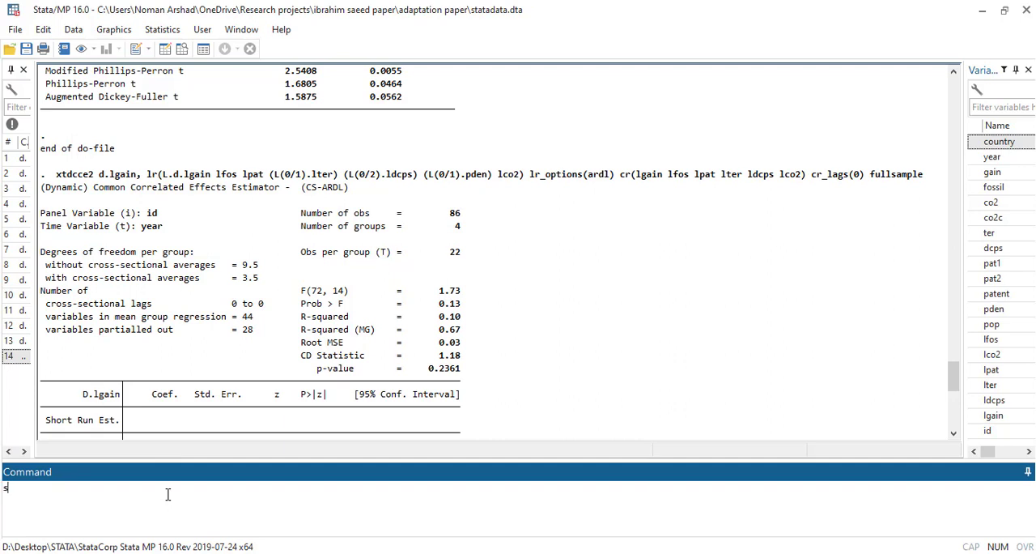
{"action": "type", "text": "sc intall"}
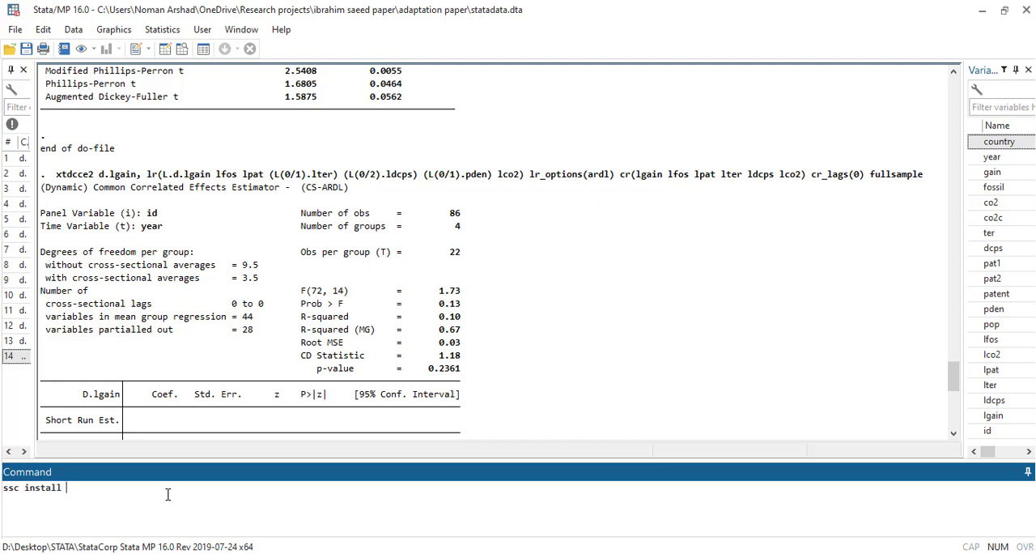
{"action": "type", "text": "xtdcce2"}
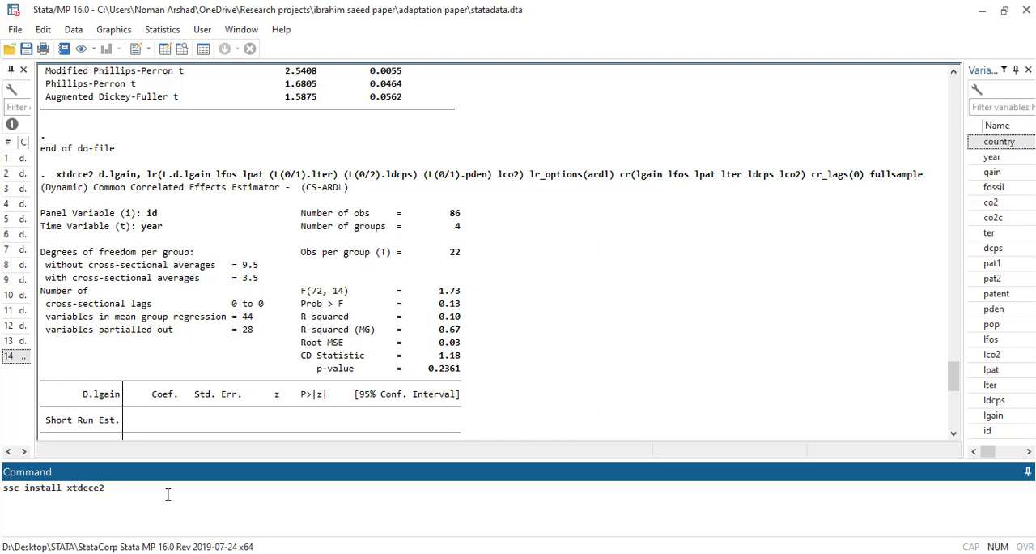
{"action": "key", "text": "BackSpace"}
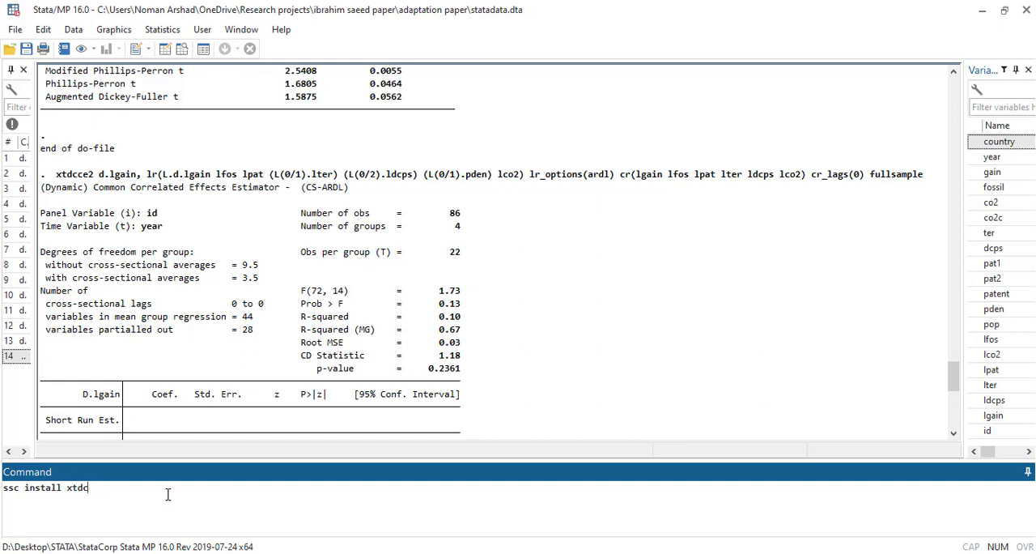
{"action": "key", "text": "BackSpace"}
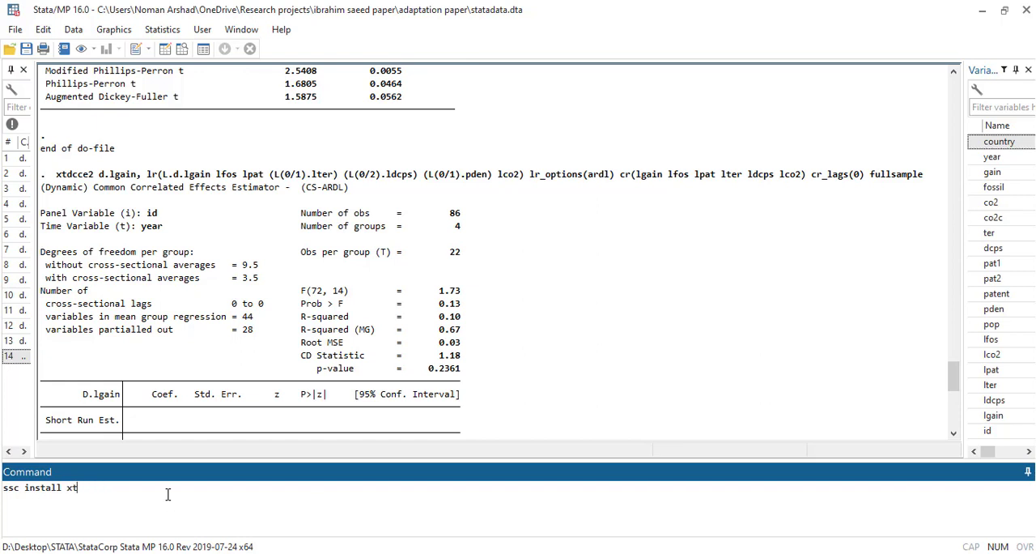
{"action": "key", "text": "Backspace"}
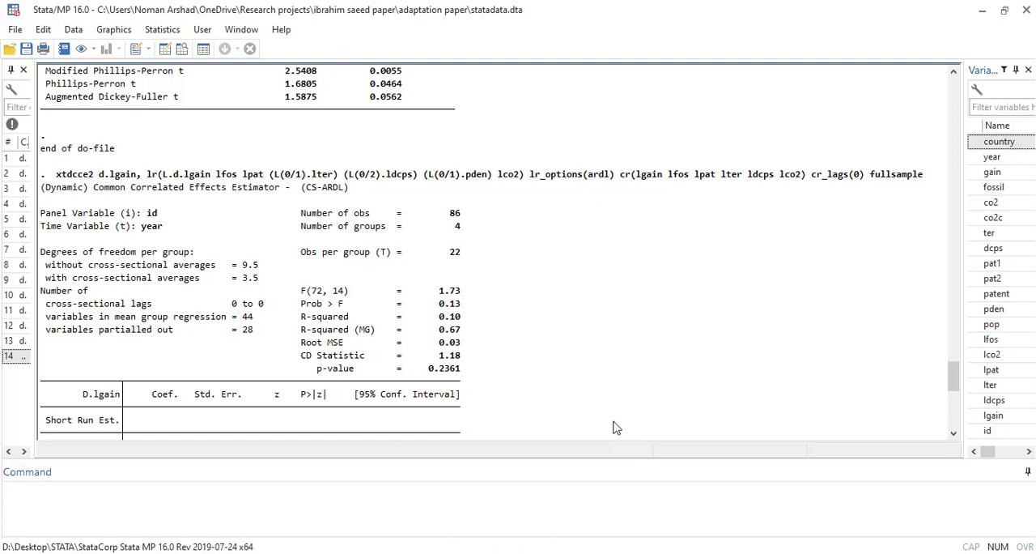
{"action": "mouse_move", "coordinate": [526, 423]}
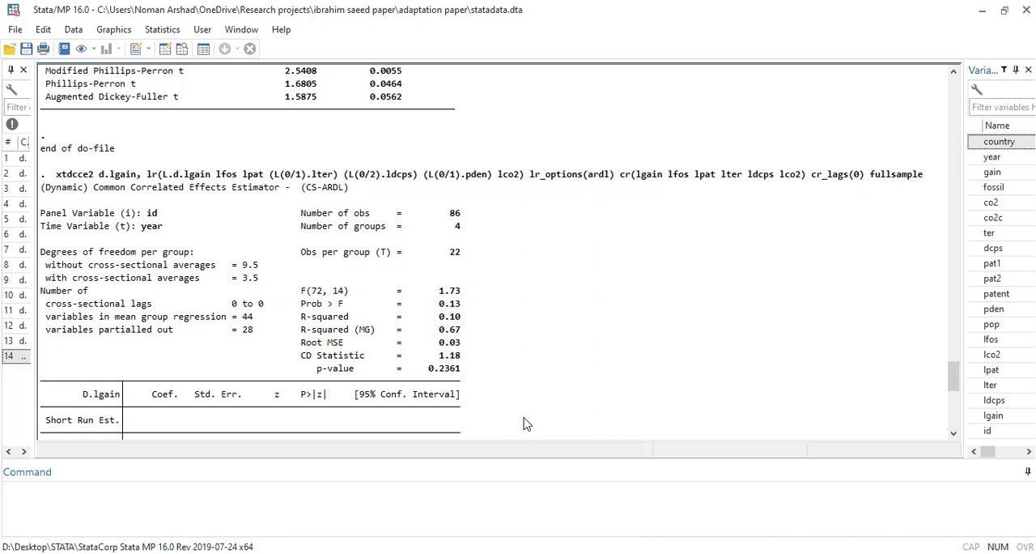